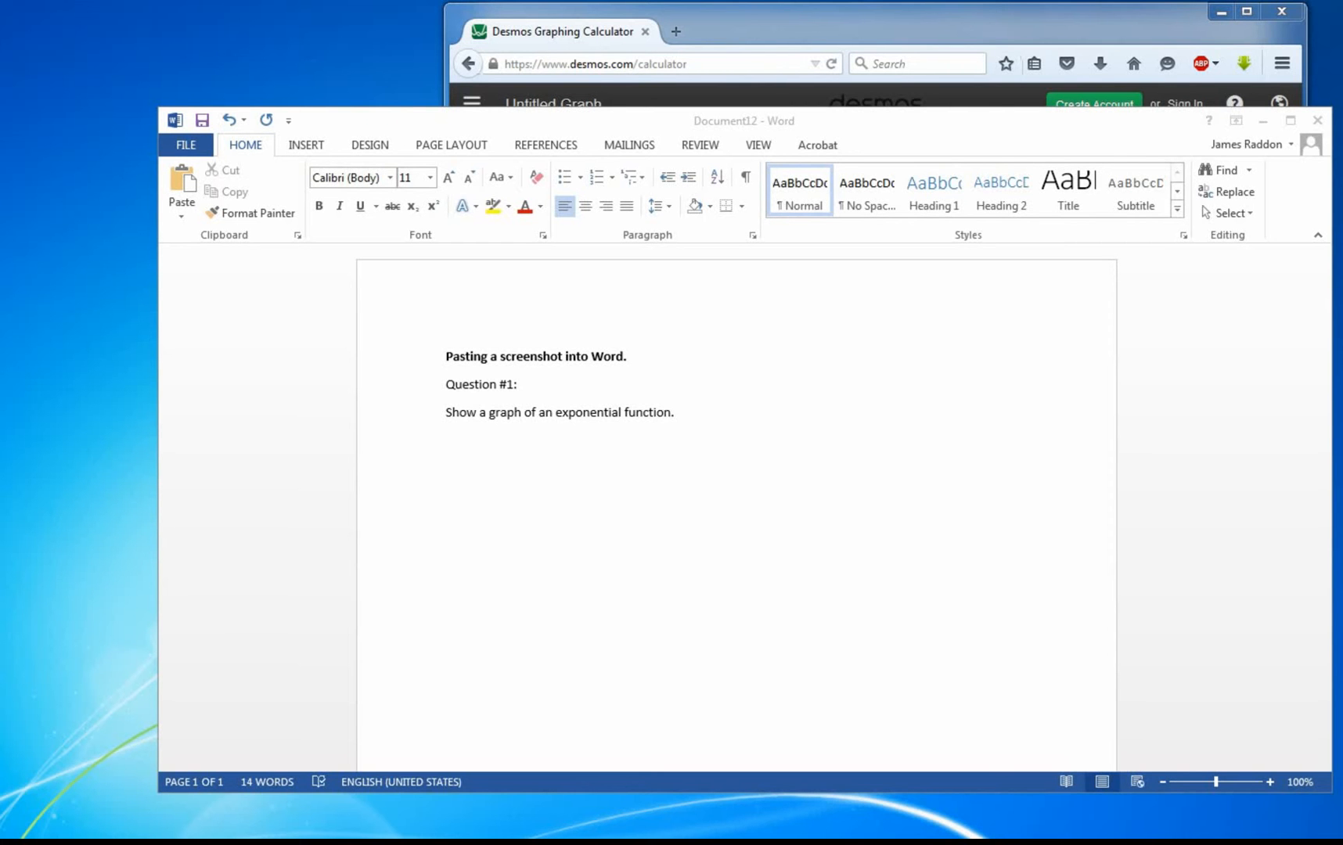
{"action": "mouse_move", "coordinate": [53, 667]}
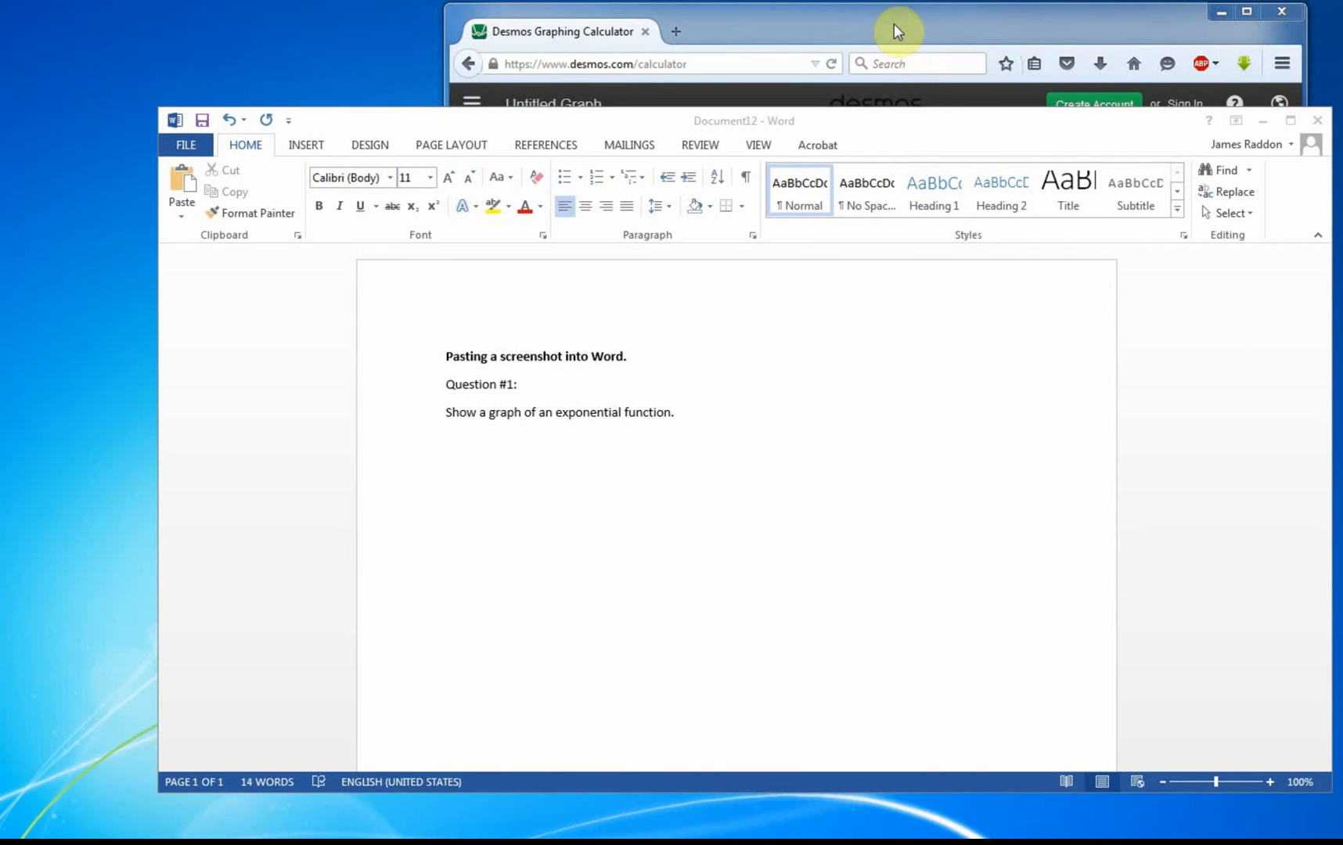
Add a blank line below 'Show a graph of an exponential function.'
{"action": "left_click", "coordinate": [897, 31]}
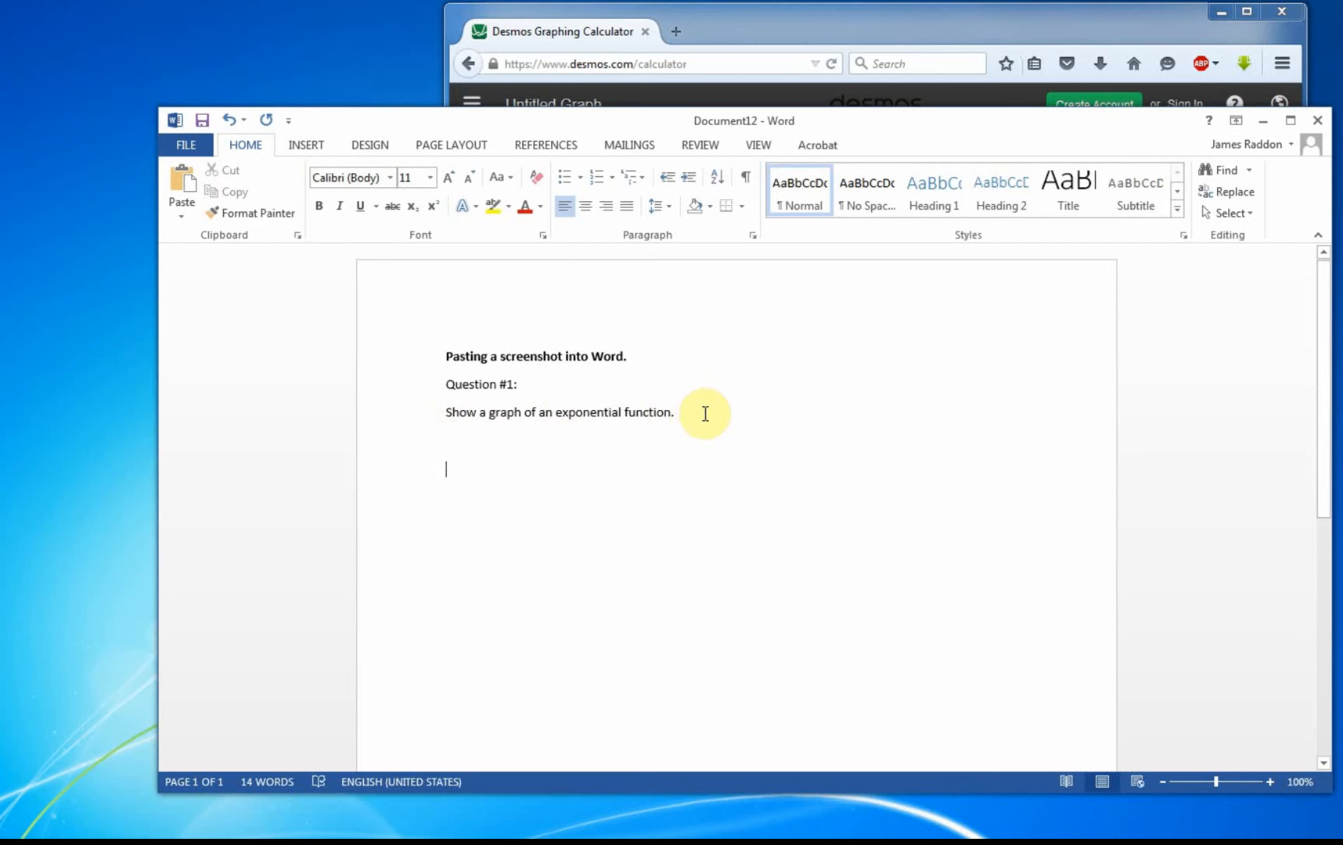
{"action": "left_click", "coordinate": [561, 31]}
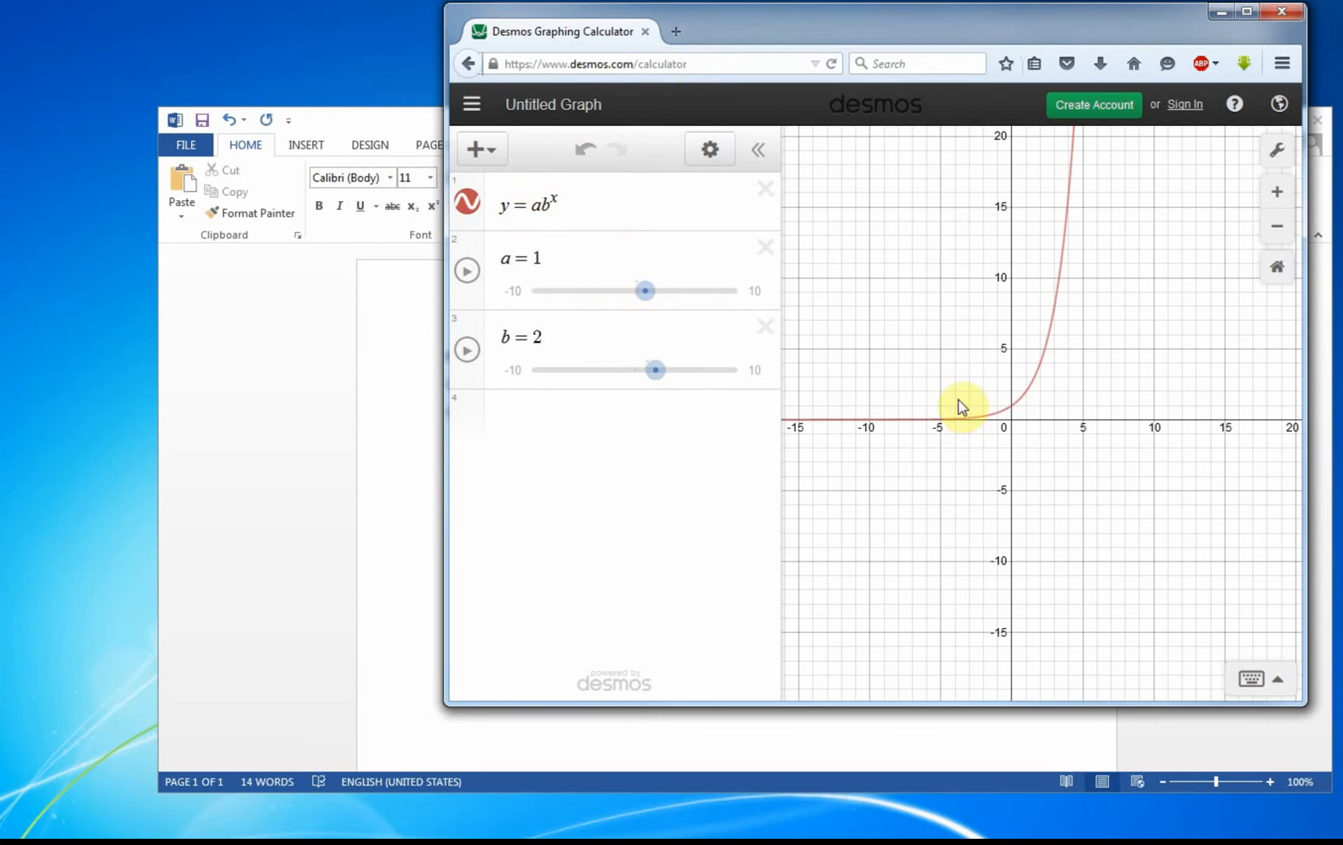
{"action": "mouse_move", "coordinate": [1037, 414]}
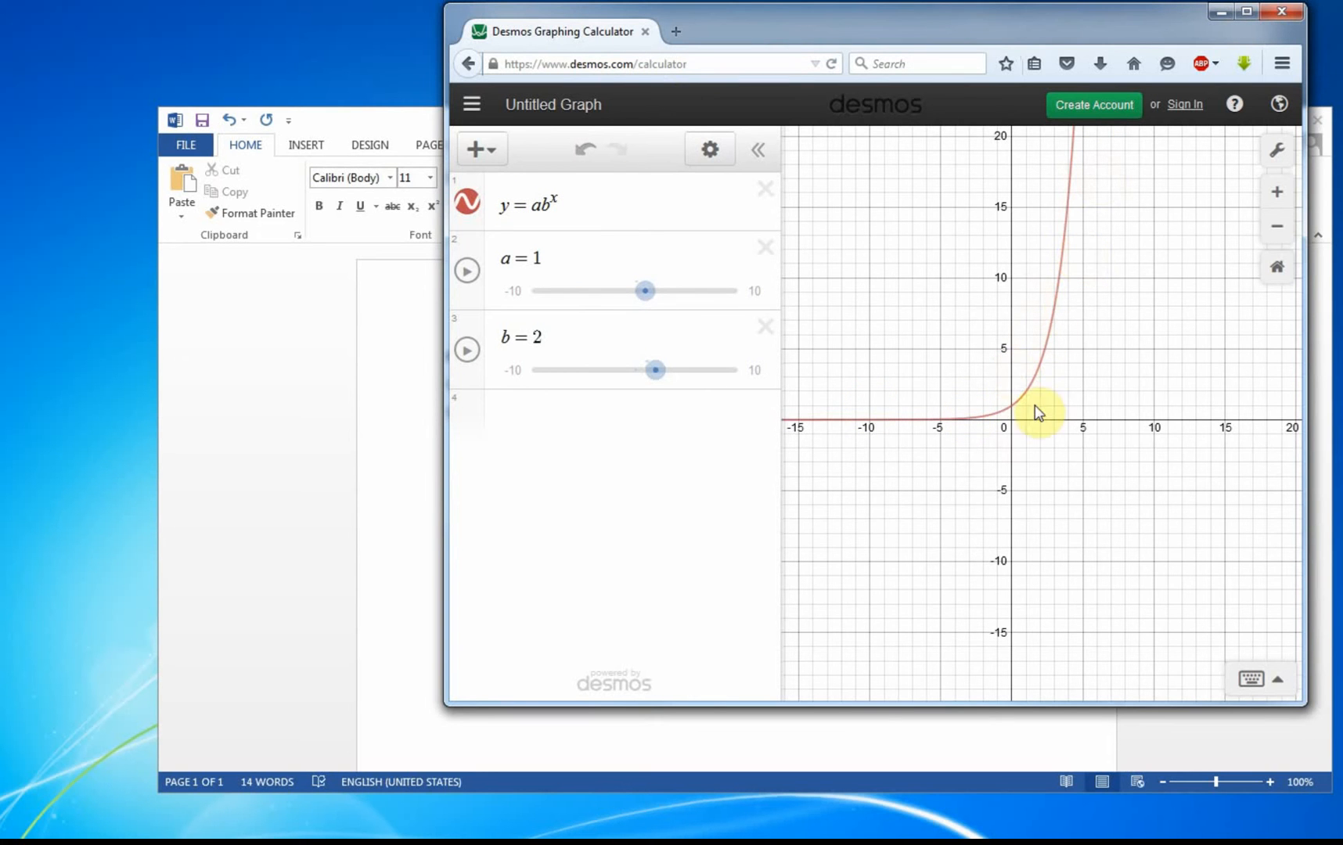
{"action": "mouse_move", "coordinate": [838, 540]}
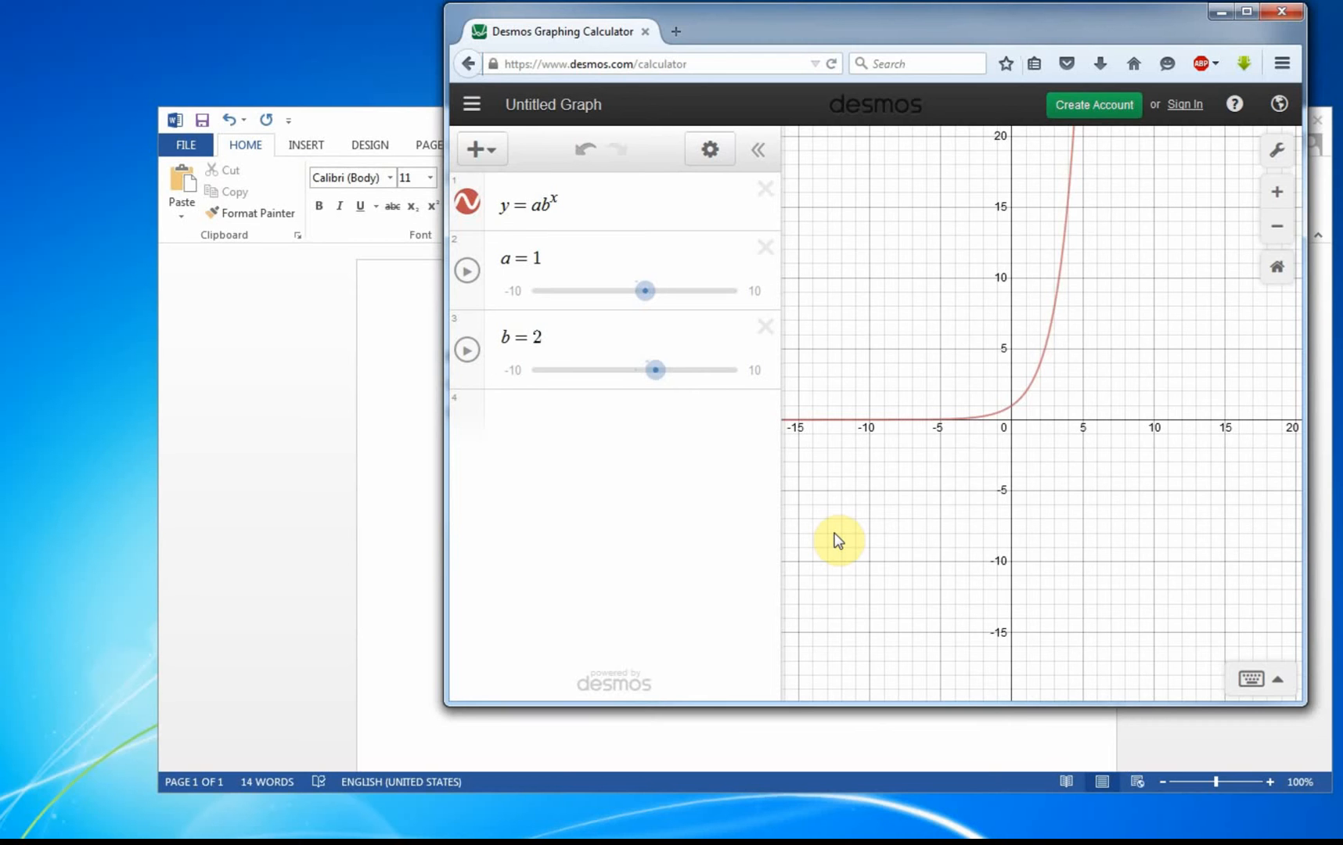
{"action": "mouse_move", "coordinate": [348, 490]}
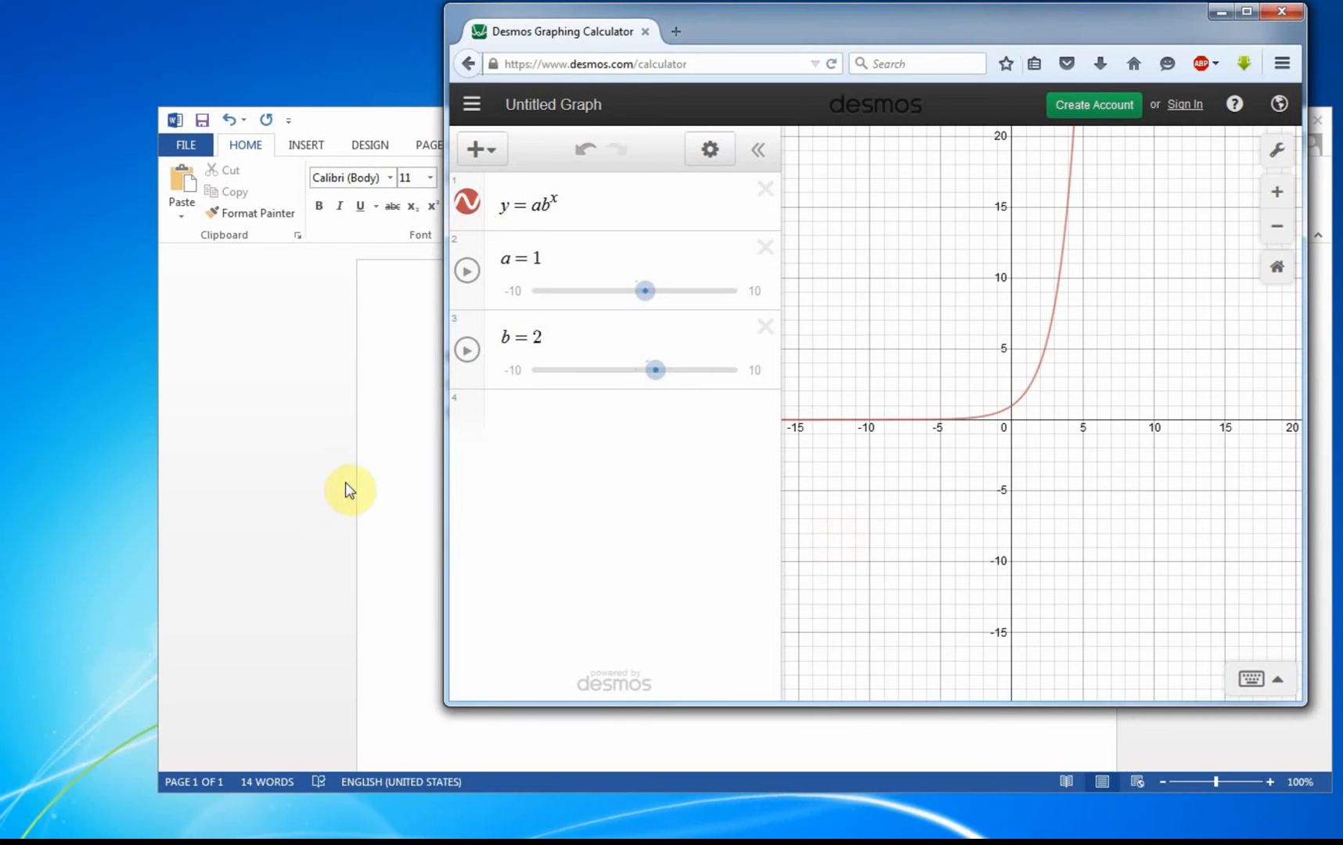
{"action": "left_click", "coordinate": [350, 490]}
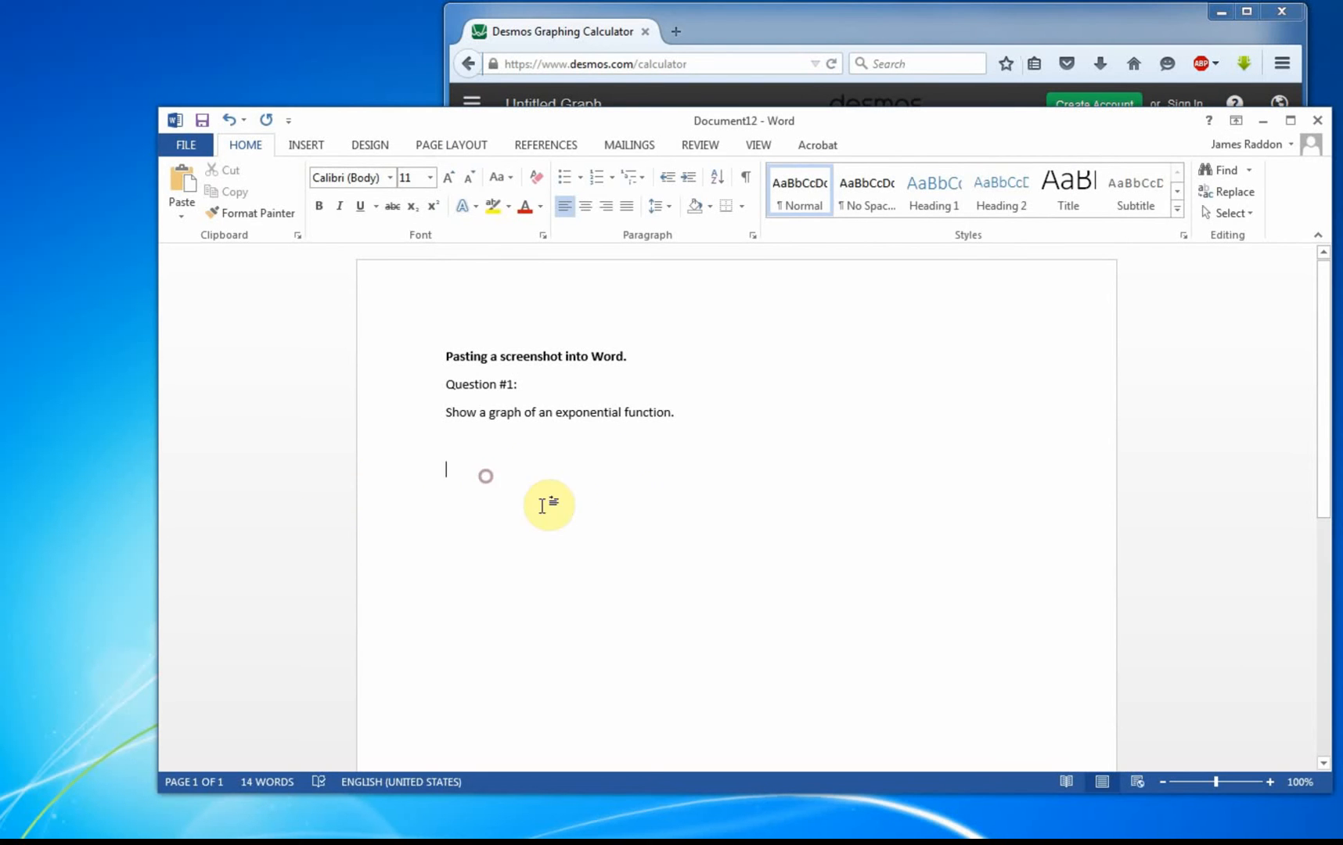
{"action": "mouse_move", "coordinate": [643, 499]}
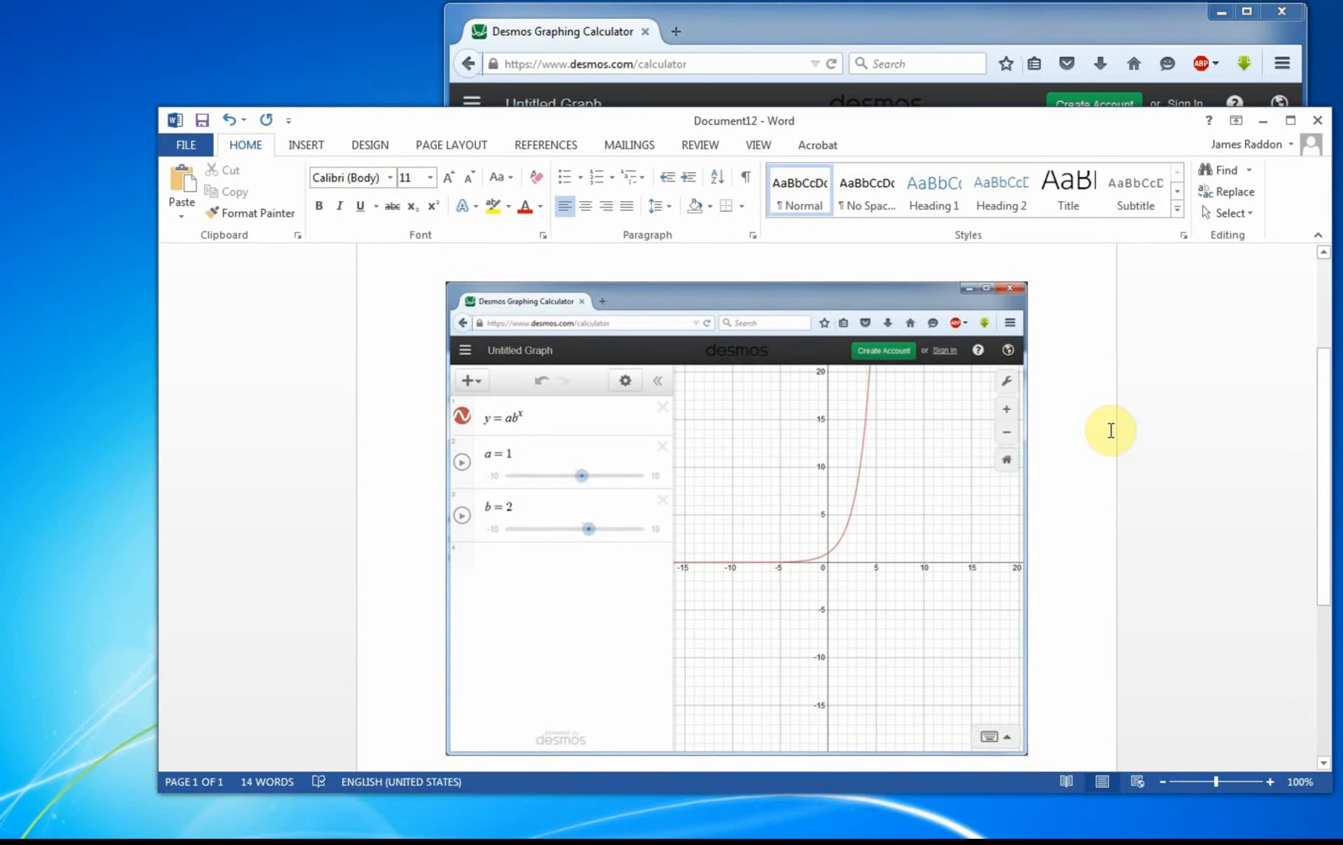
{"action": "mouse_move", "coordinate": [987, 457]}
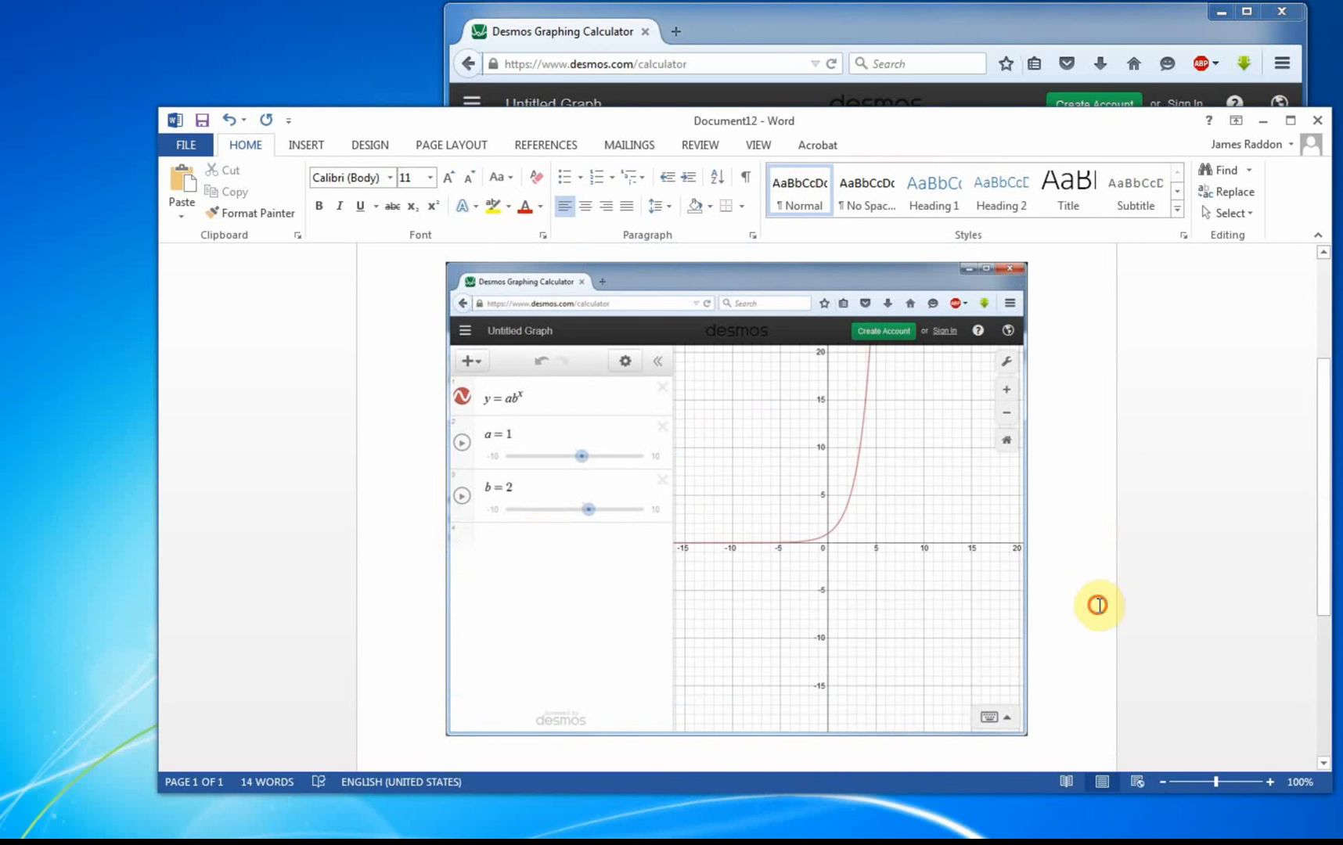
Paste a full-desktop screenshot onto page 2, then scroll back to the top
{"action": "scroll", "scroll_direction": "down", "scroll_amount": 3}
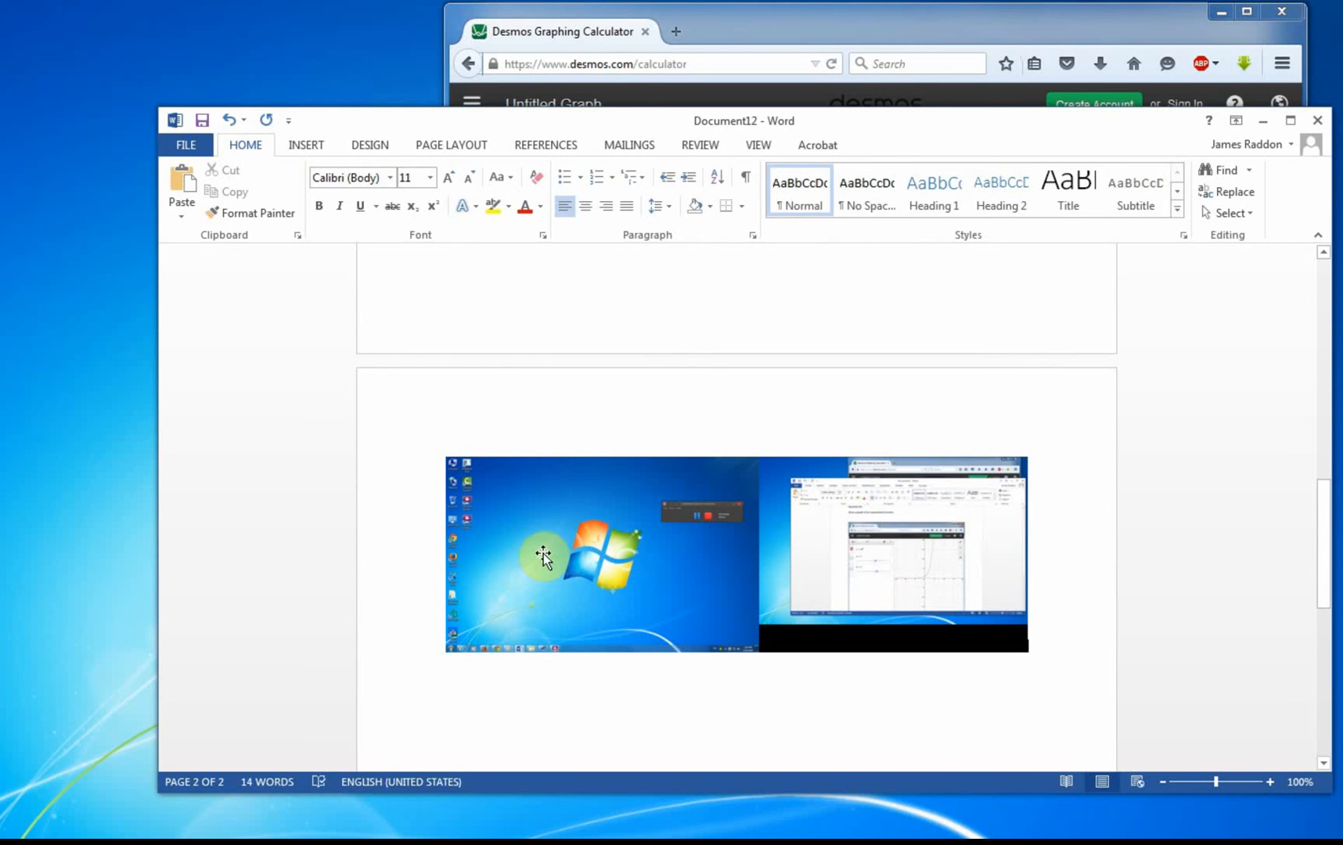
{"action": "mouse_move", "coordinate": [1063, 548]}
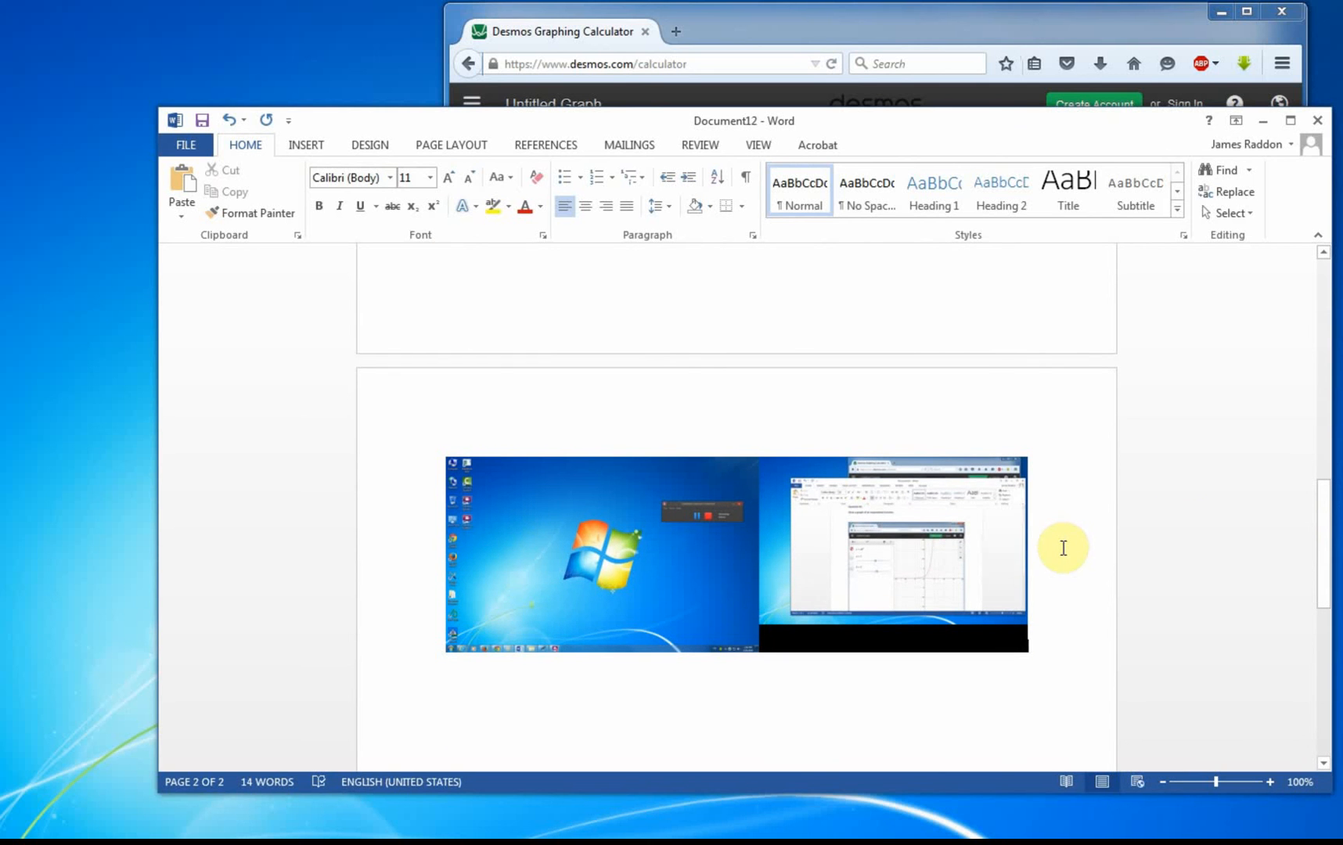
{"action": "mouse_move", "coordinate": [747, 568]}
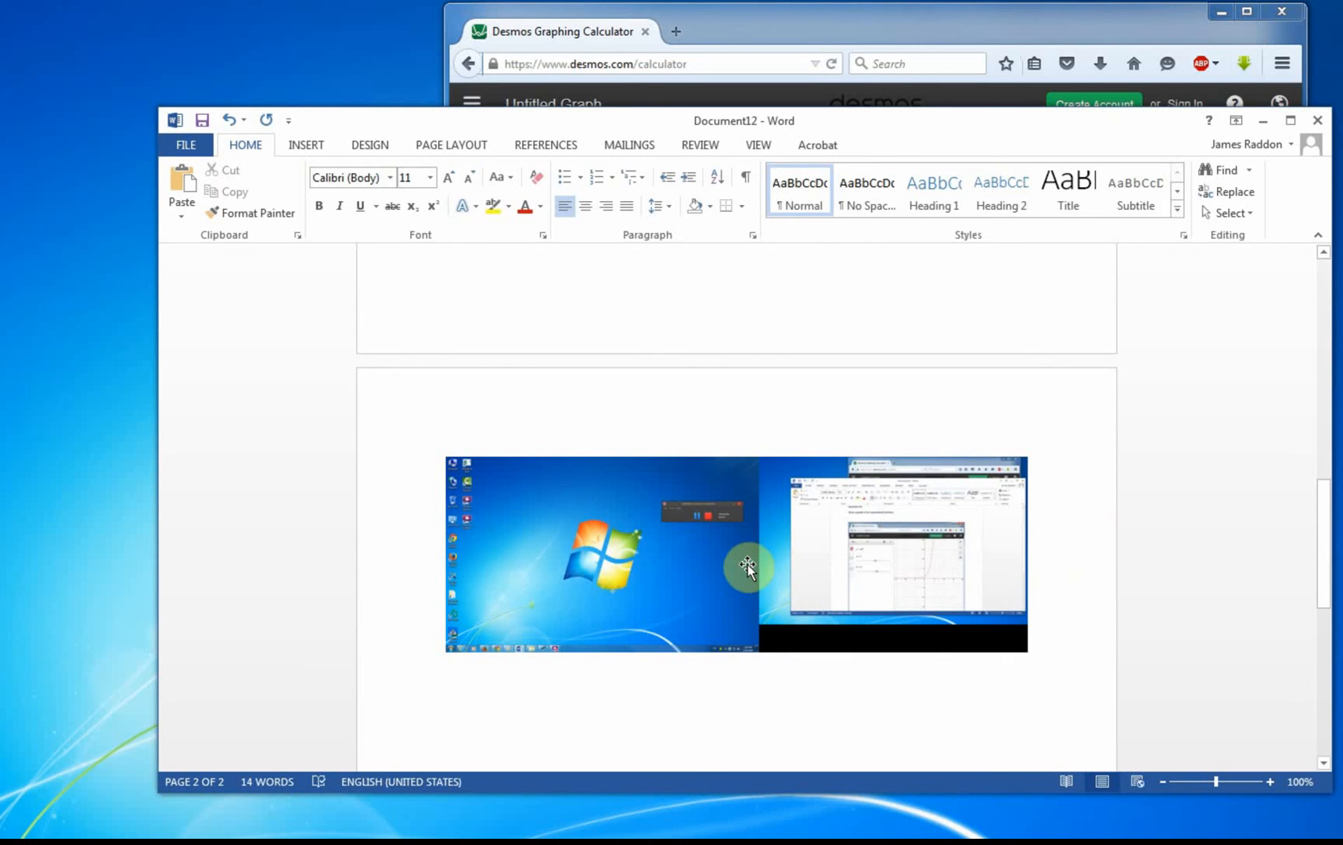
{"action": "mouse_move", "coordinate": [666, 400]}
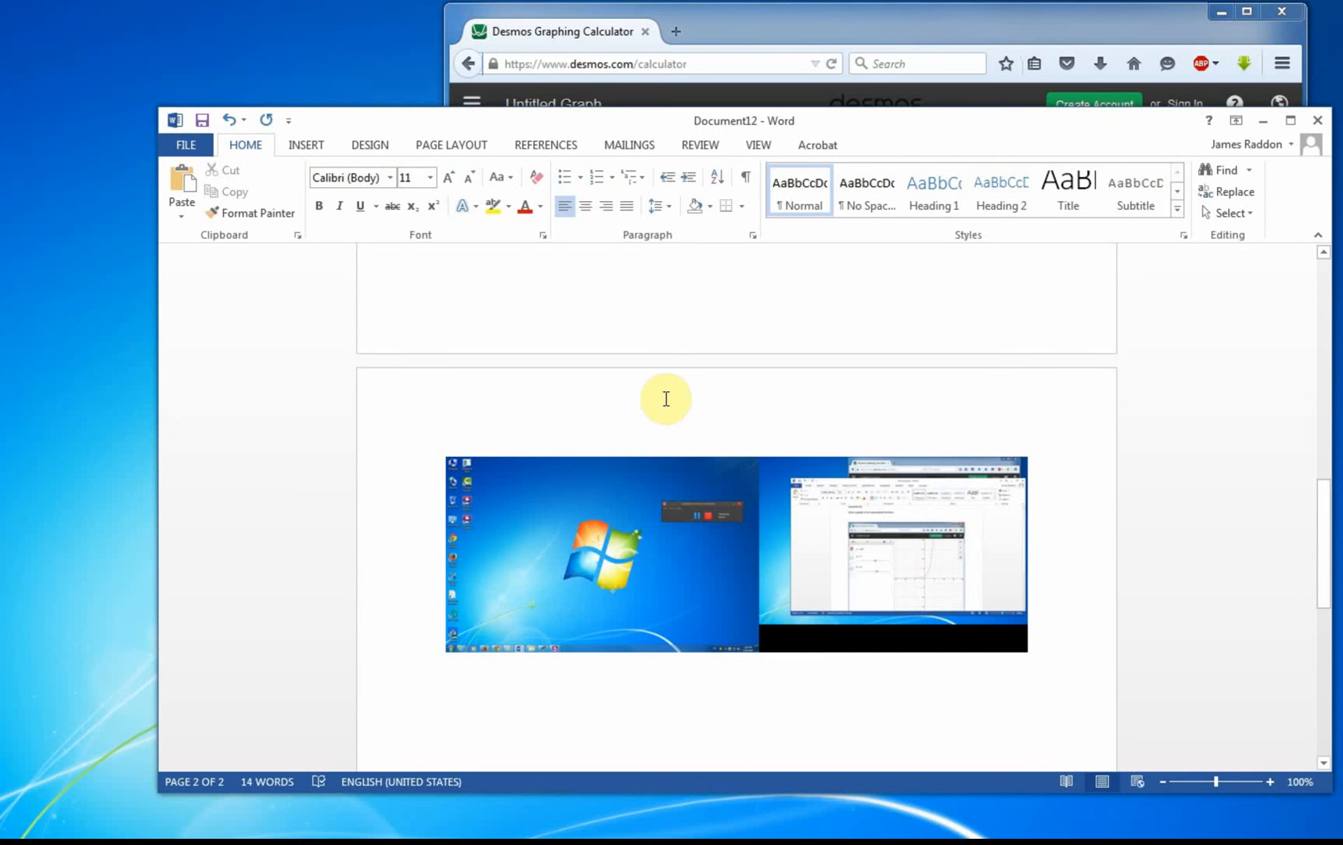
{"action": "mouse_move", "coordinate": [505, 410]}
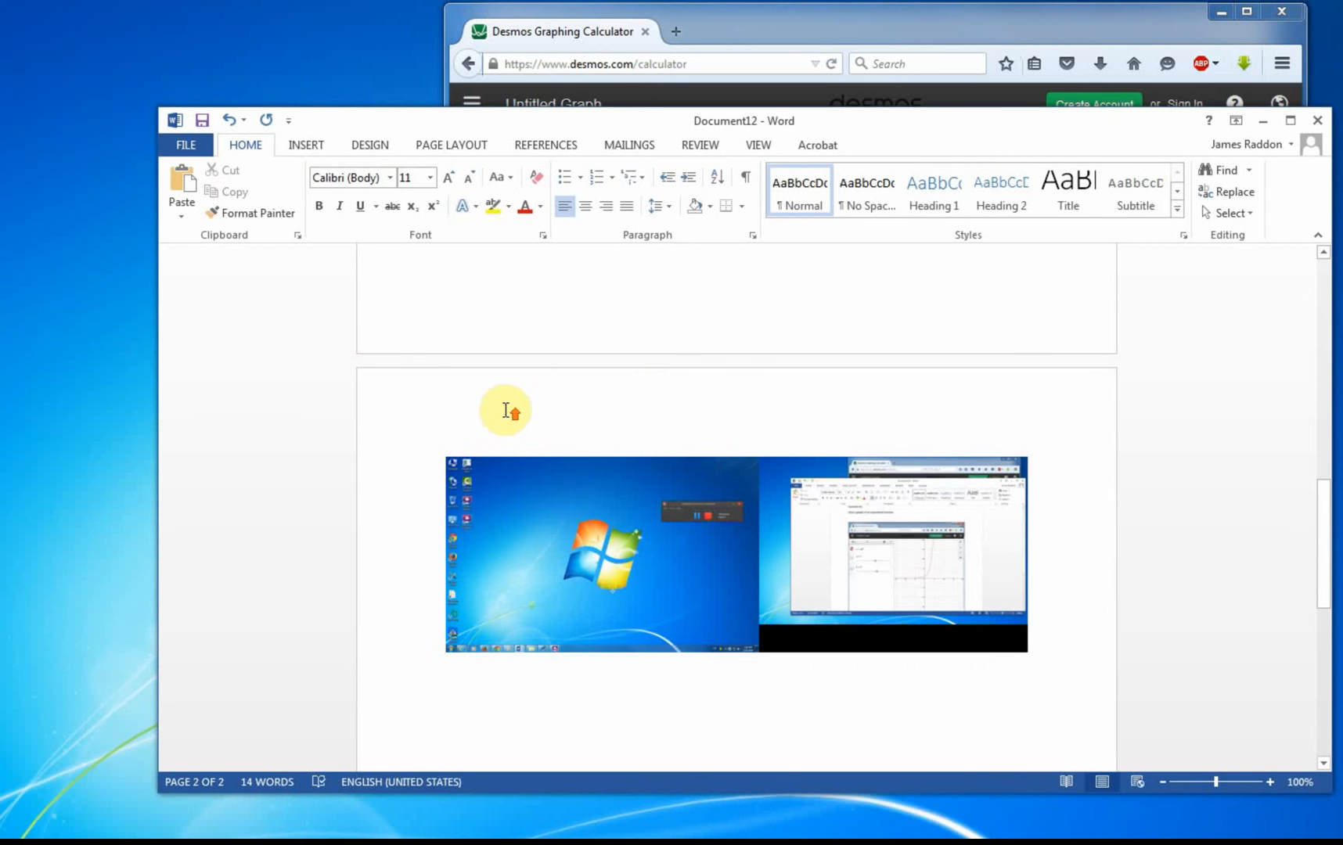
{"action": "scroll", "scroll_direction": "up", "scroll_amount": 3}
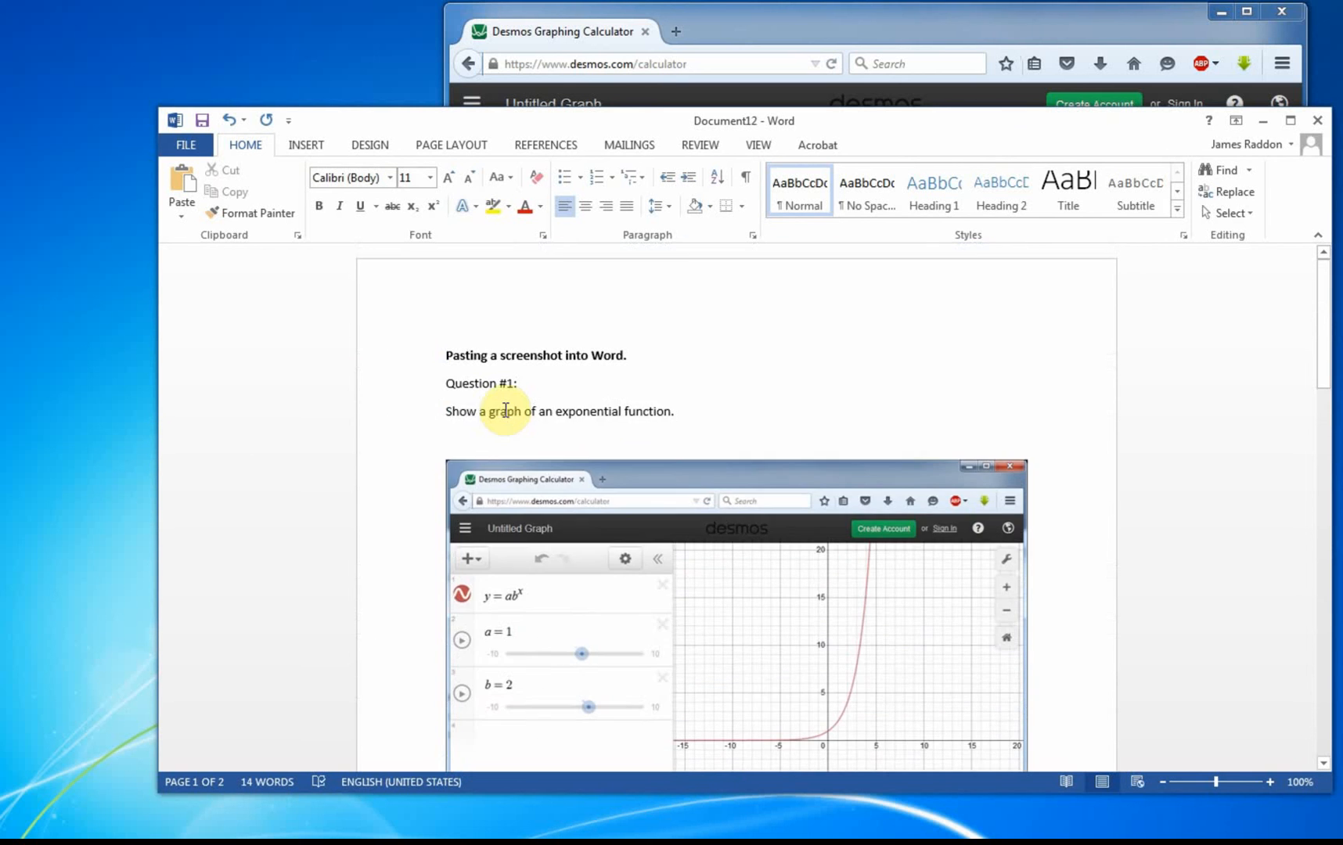